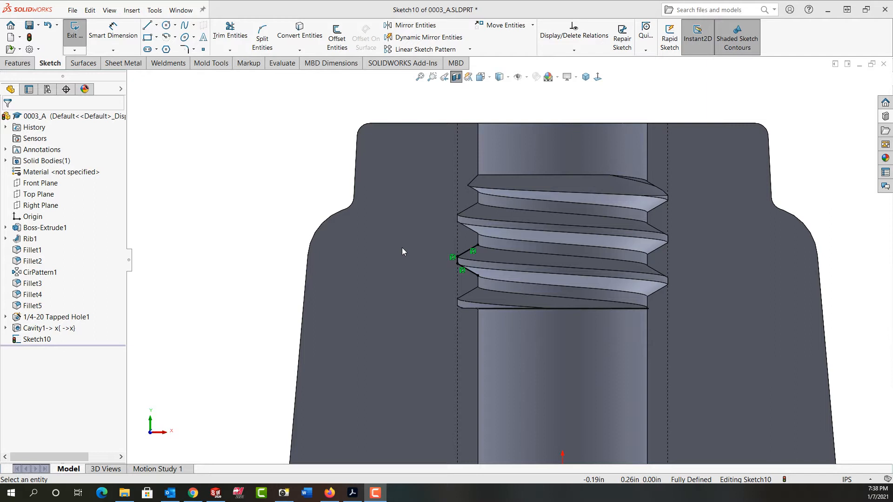
pyautogui.moveTo(517, 185)
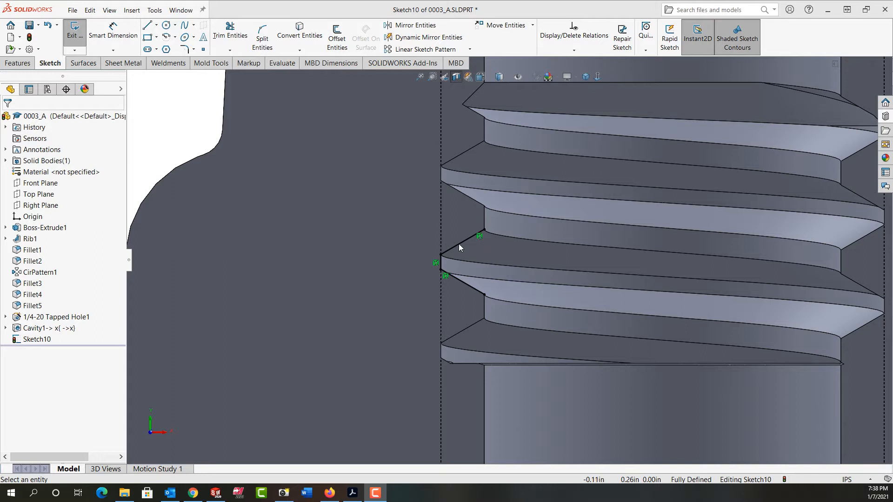
# Offset the converted thread-profile edge chain 0.002 in to one side, keeping dimensions.
pyautogui.click(462, 247)
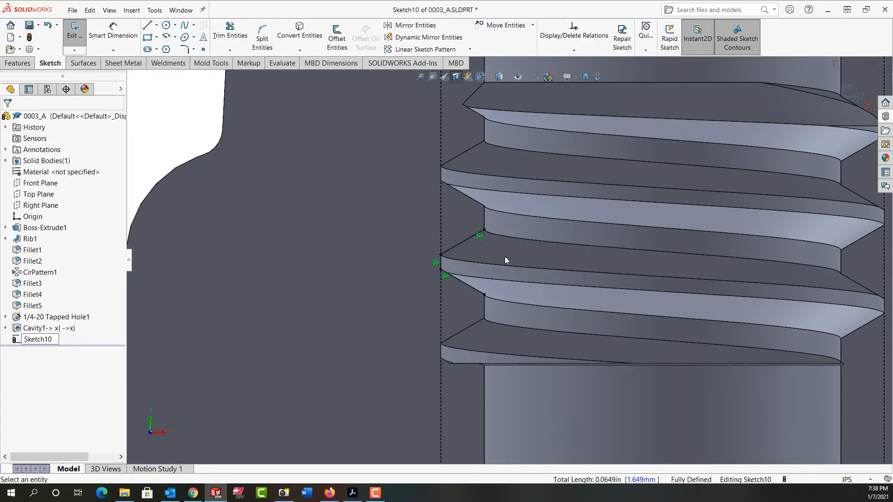
pyautogui.moveTo(503, 258)
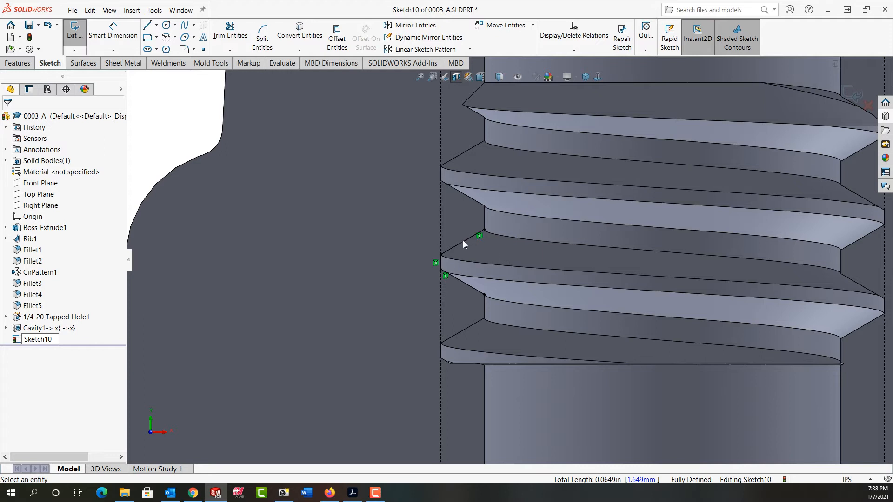
pyautogui.moveTo(466, 242)
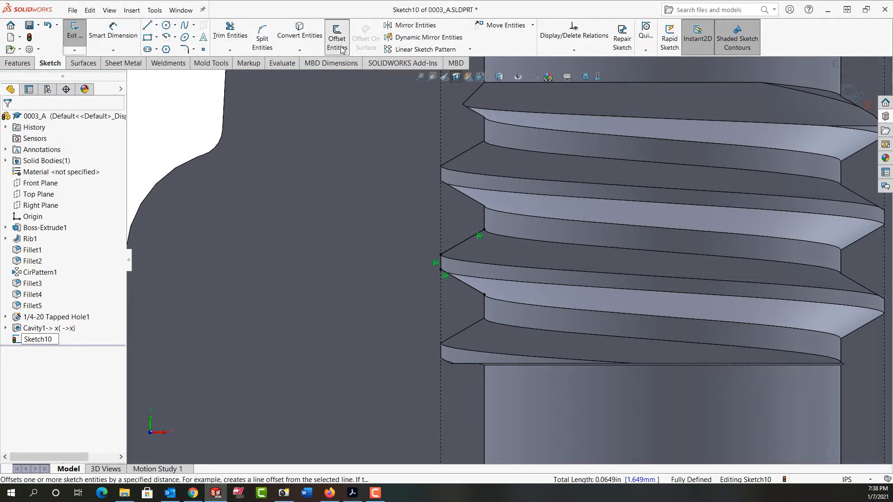
pyautogui.click(336, 34)
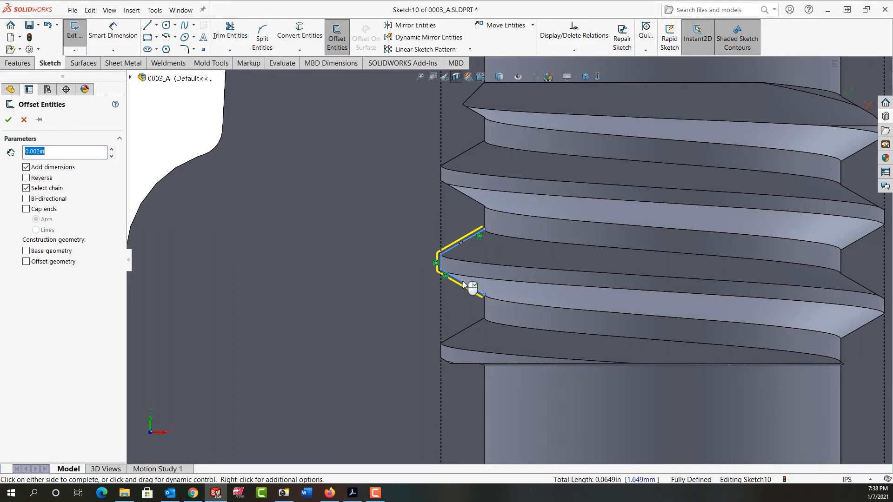
pyautogui.click(9, 120)
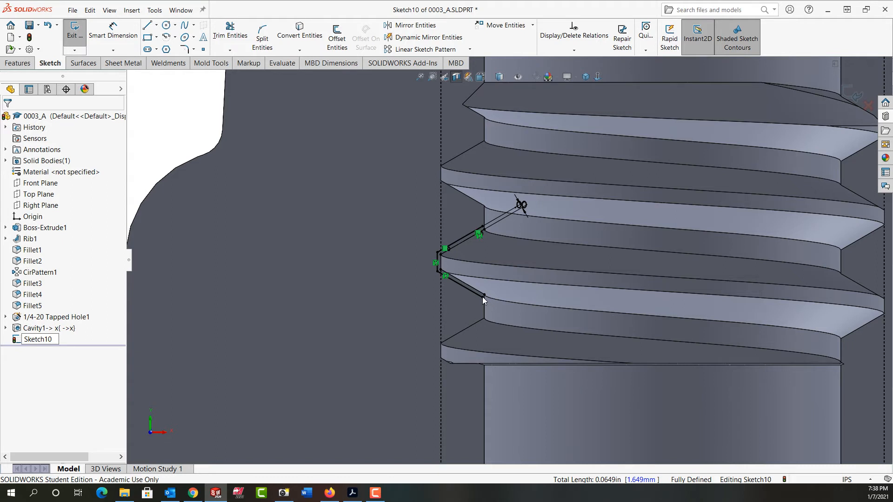
# Reposition the lower offset endpoint and sketch a vertical line joining the offset ends.
pyautogui.click(483, 295)
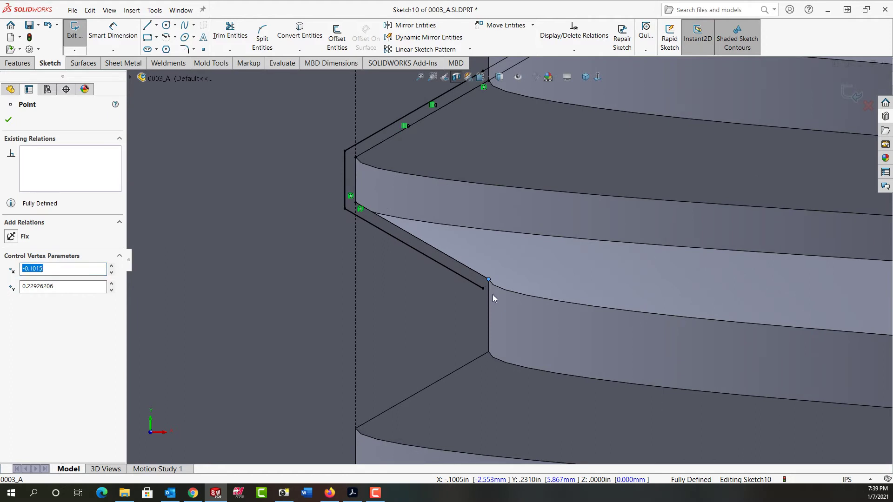
pyautogui.moveTo(488, 279); pyautogui.dragTo(504, 301)
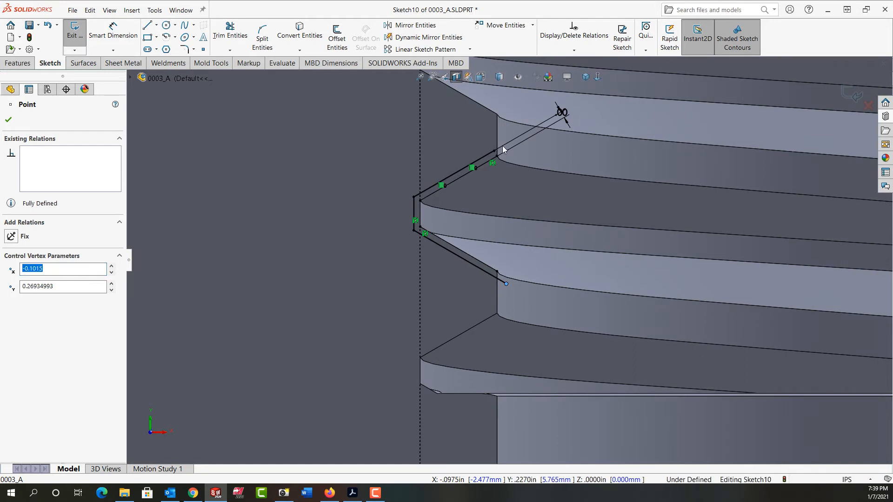
pyautogui.moveTo(503, 151); pyautogui.dragTo(507, 145)
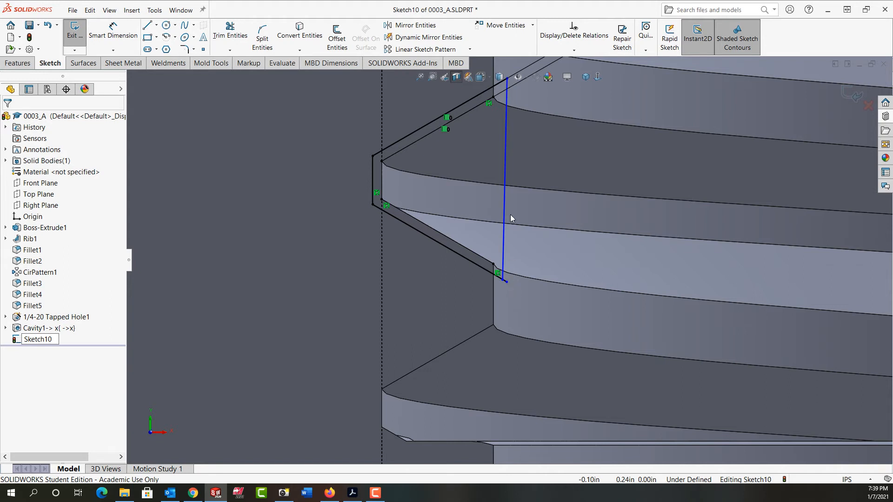
# Finish the closing line and merge bottom endpoints Point33 and Point36 into one.
pyautogui.click(504, 203)
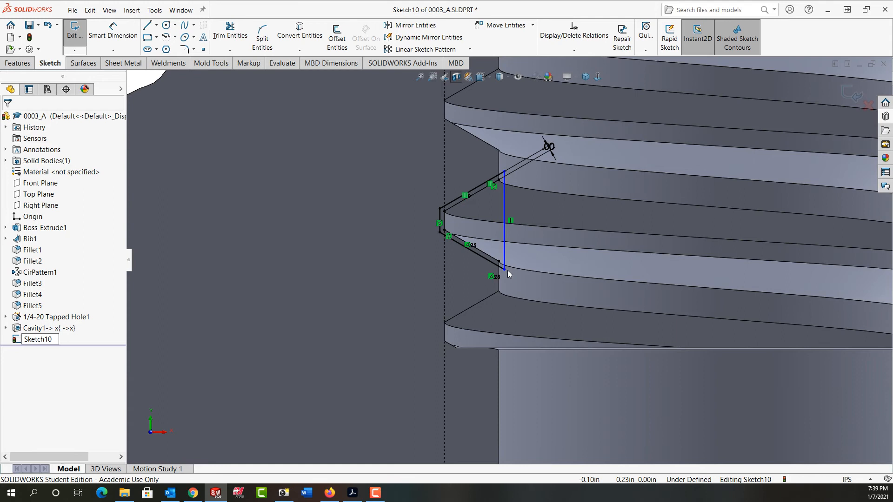
pyautogui.click(504, 271)
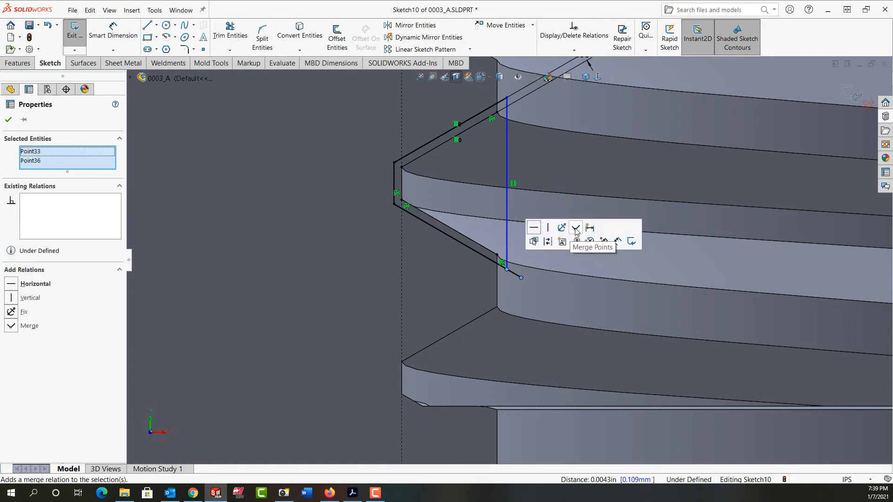
pyautogui.click(576, 227)
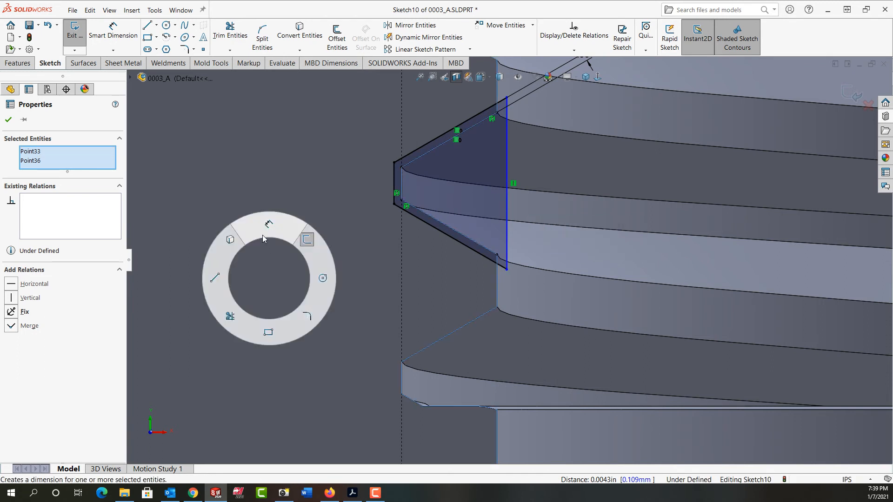
pyautogui.click(114, 34)
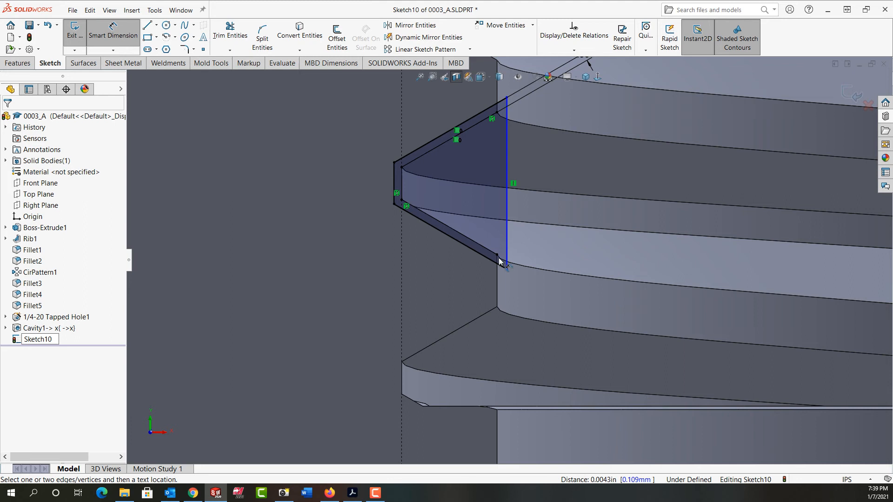
# Dimension the short bottom gap at 0.00252117 in, fully defining Sketch10.
pyautogui.click(505, 265)
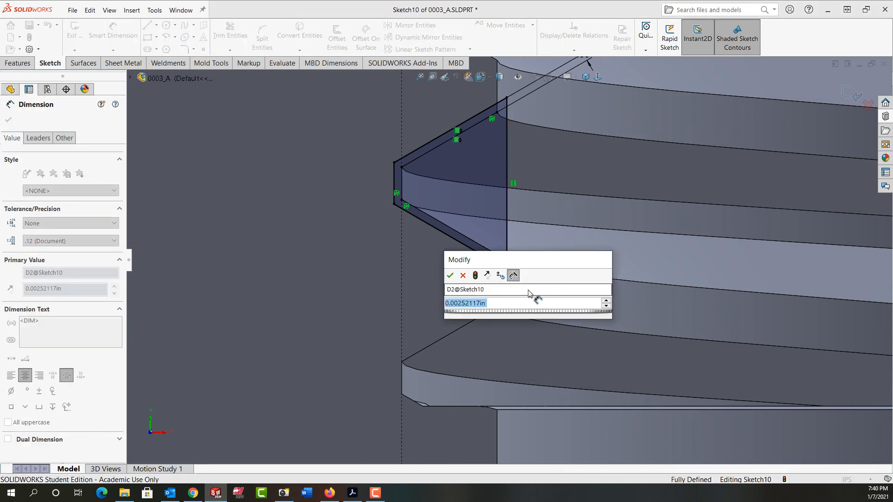
pyautogui.click(450, 276)
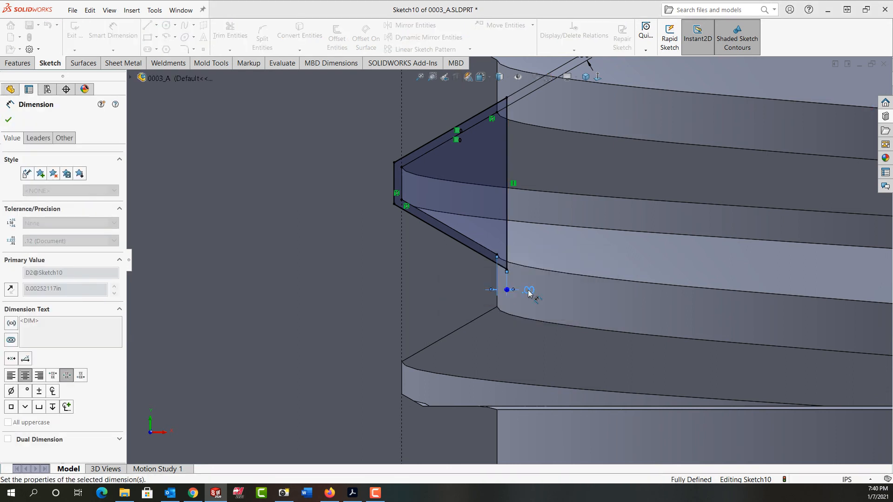